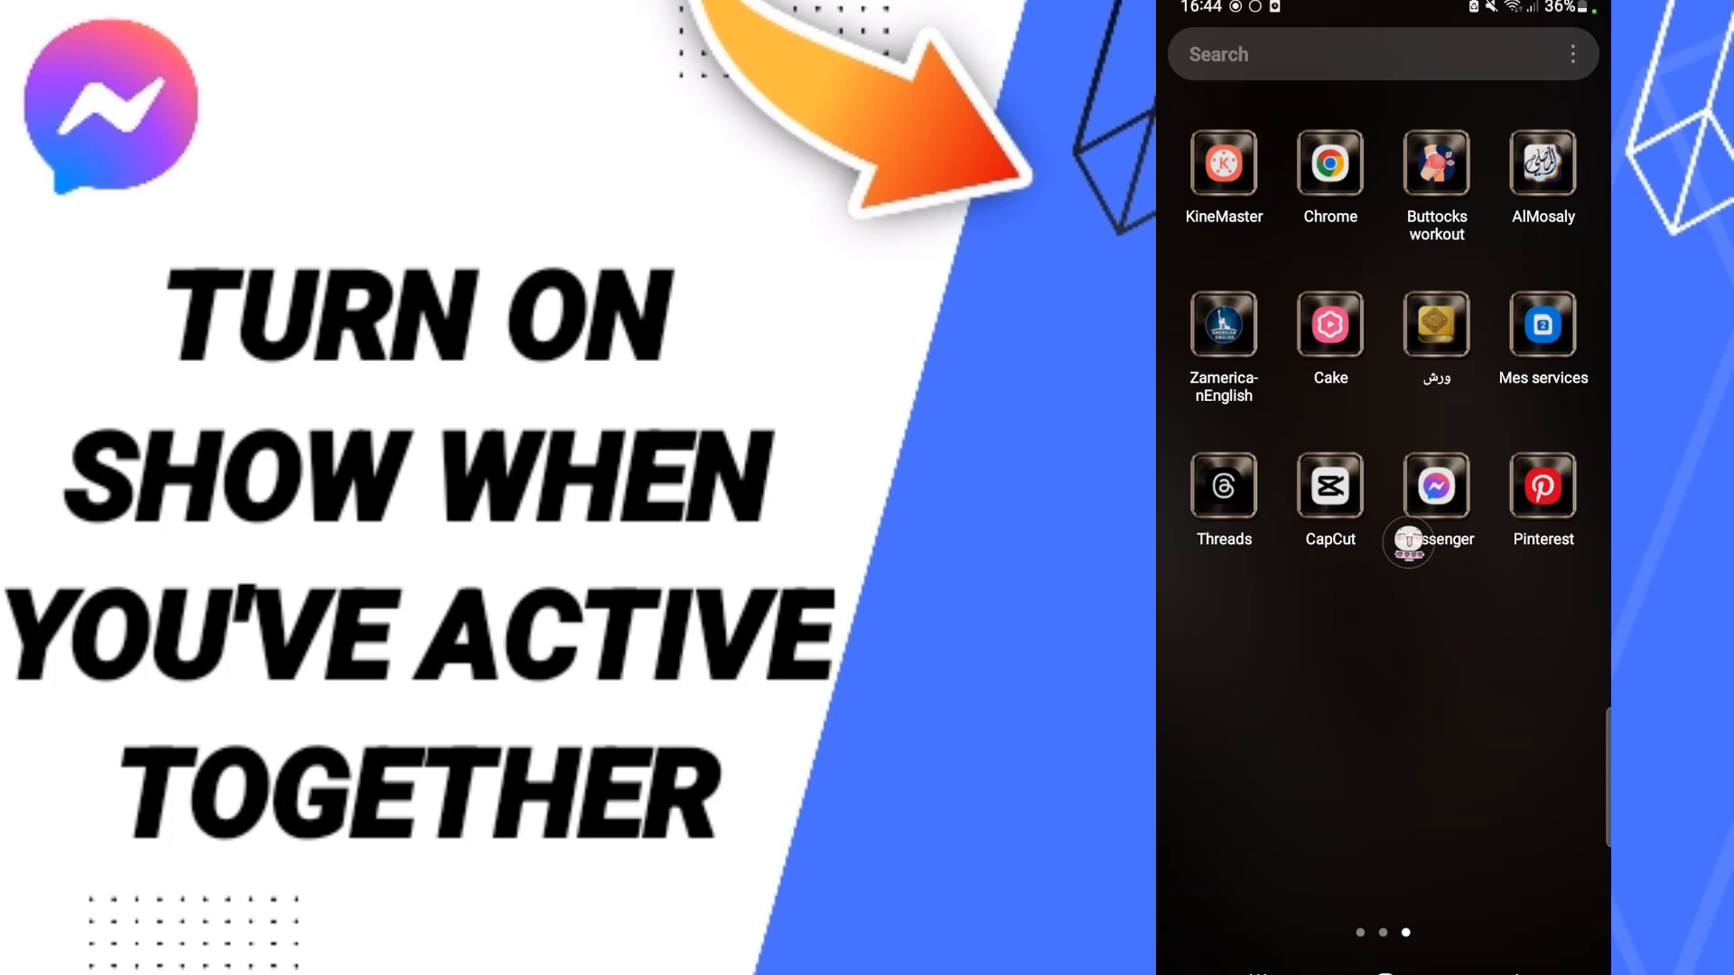
Launch Messenger from the app drawer to reach the Chats list.
{"action": "left_click", "coordinate": [1434, 484]}
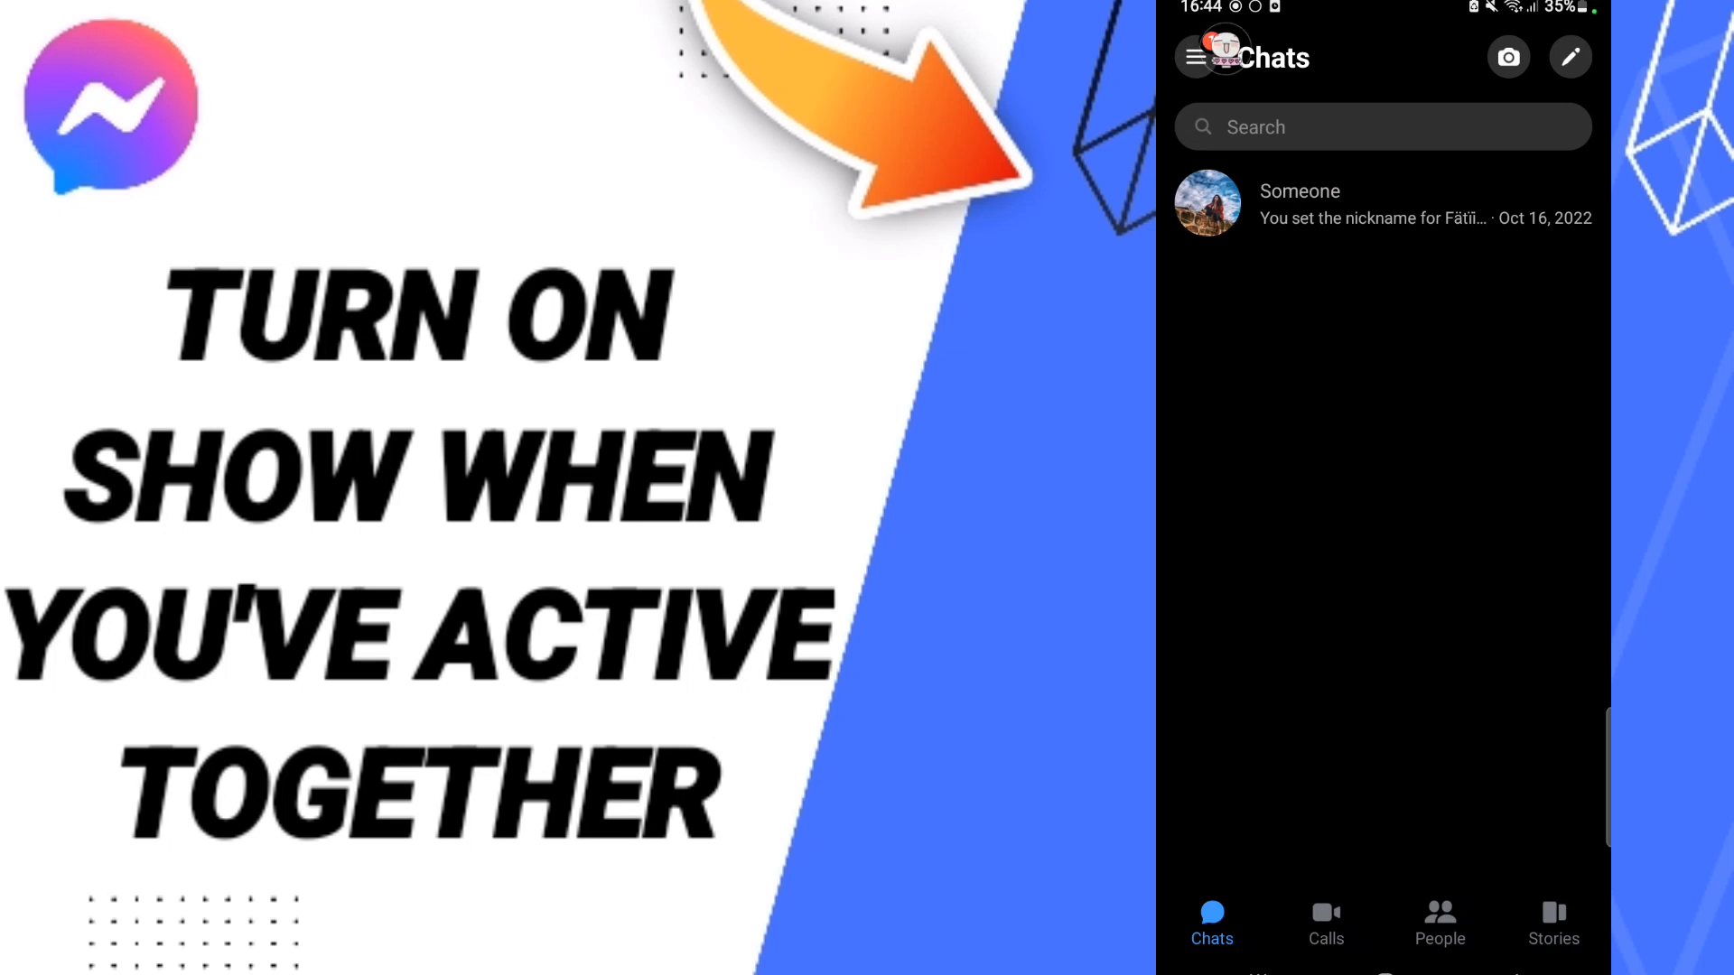
Open the Me settings page and scroll down to the Active status option.
{"action": "left_click", "coordinate": [1196, 58]}
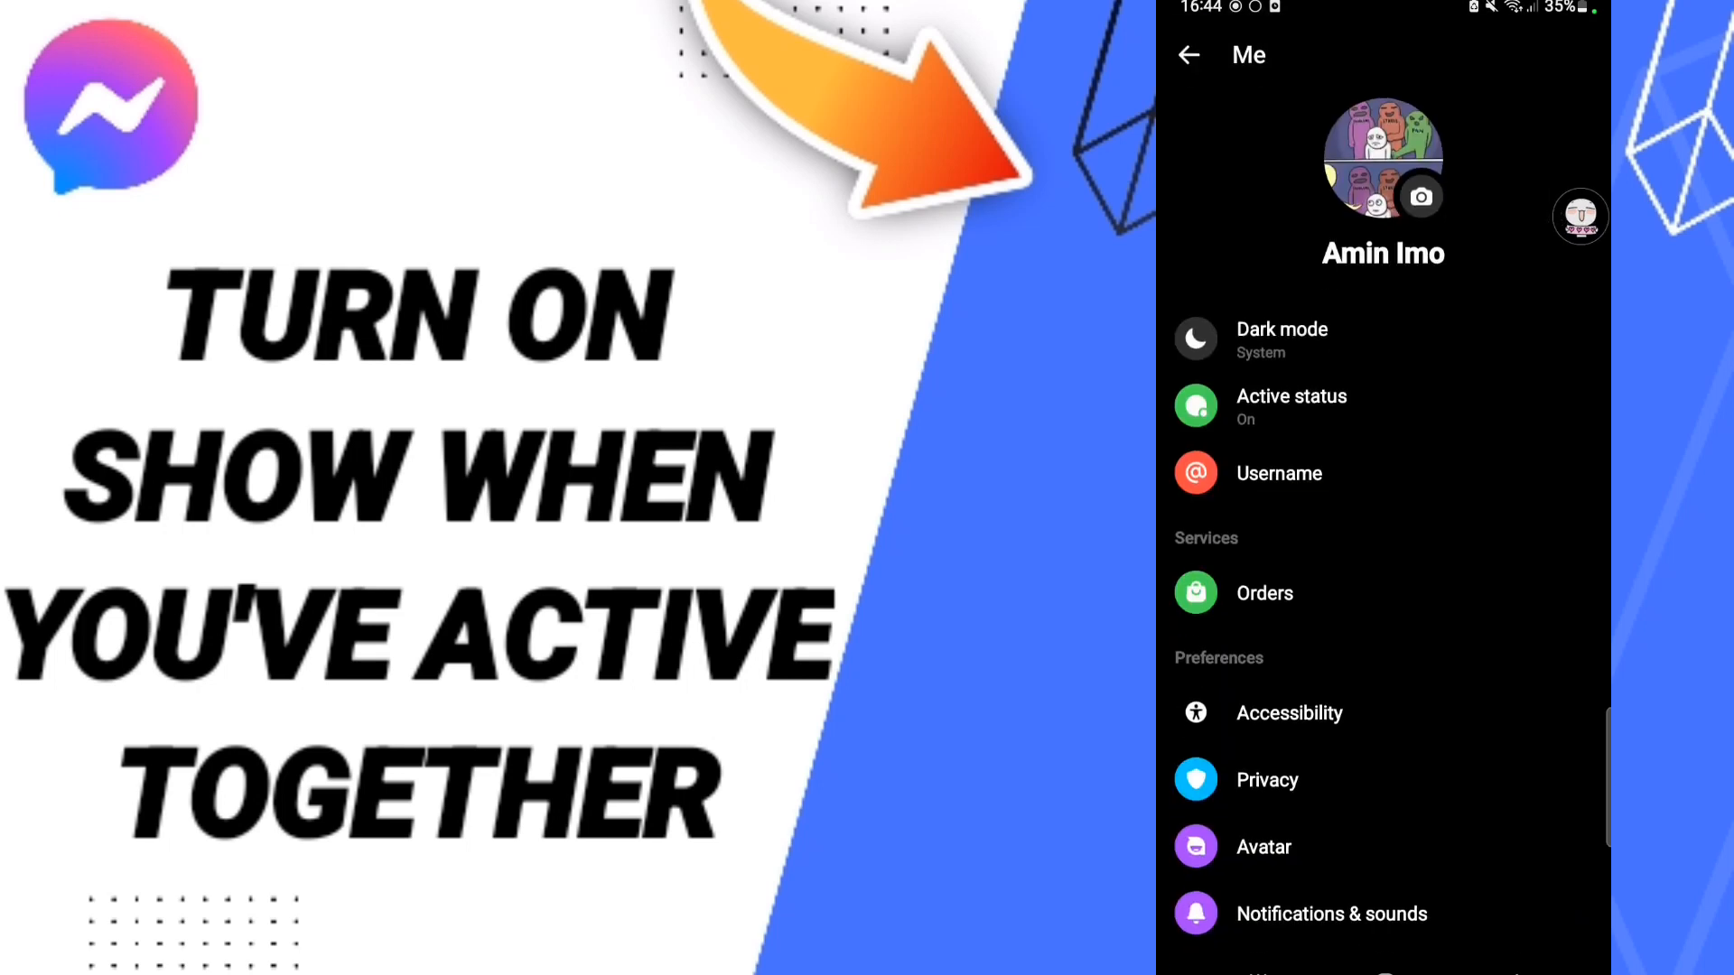
{"action": "scroll", "scroll_direction": "down", "scroll_amount": 3}
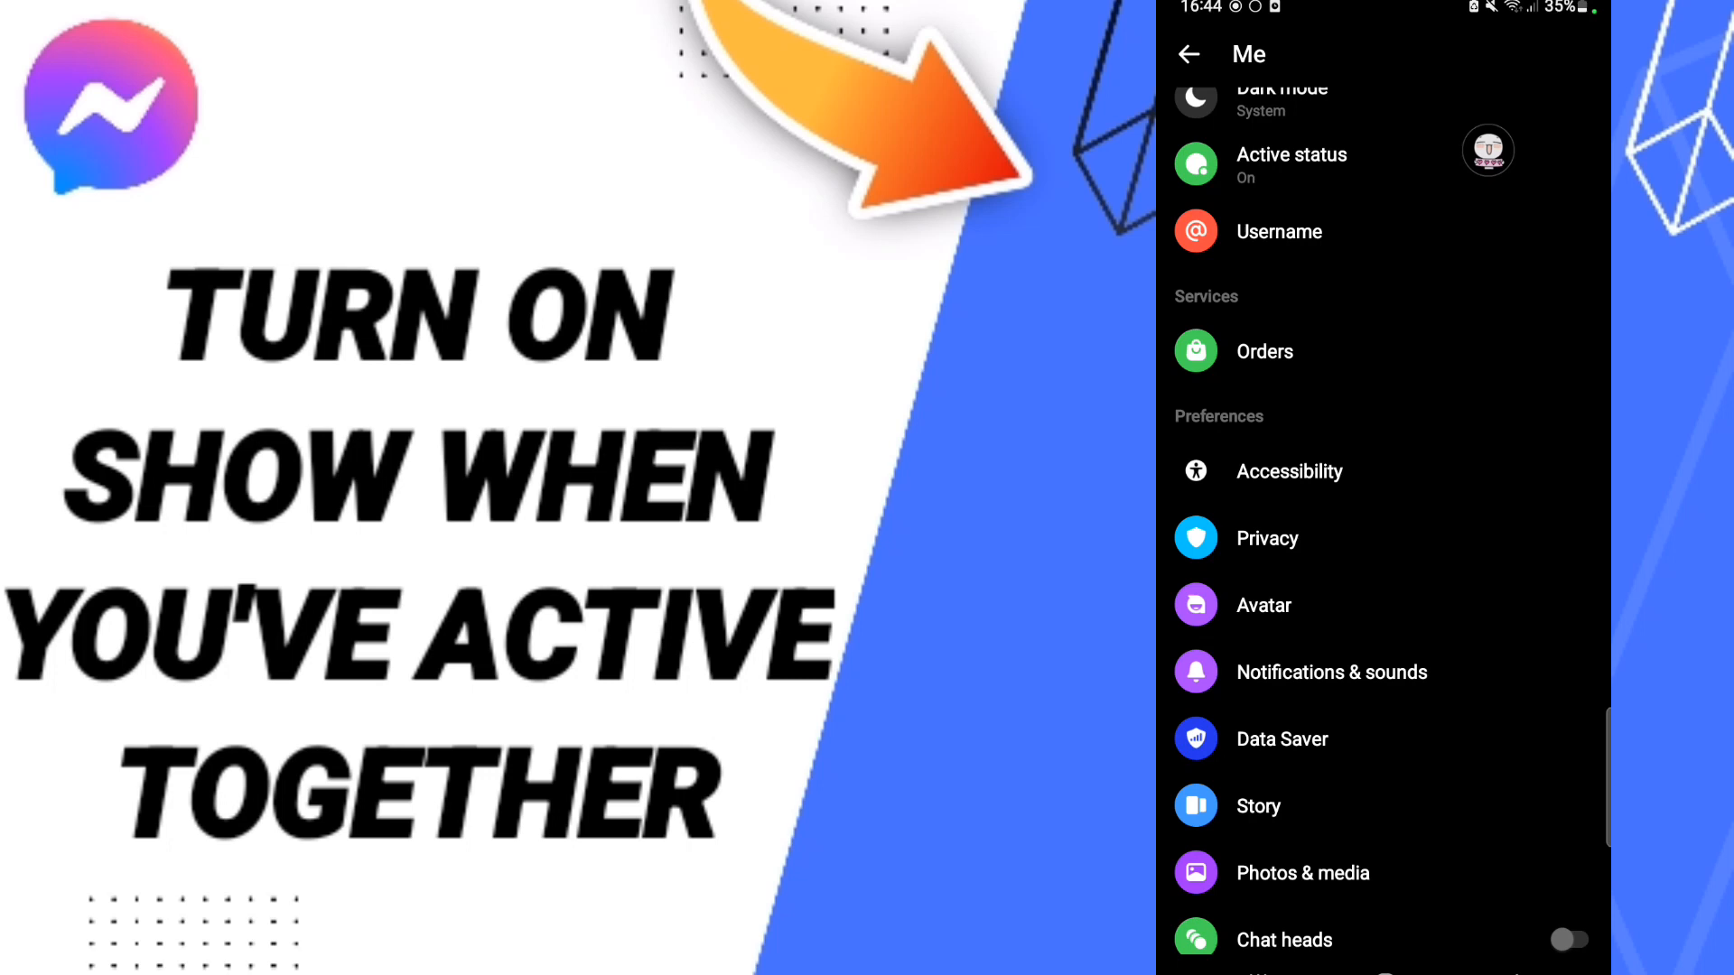
In Active status, turn on 'Show when you're active together'.
{"action": "left_click", "coordinate": [1291, 166]}
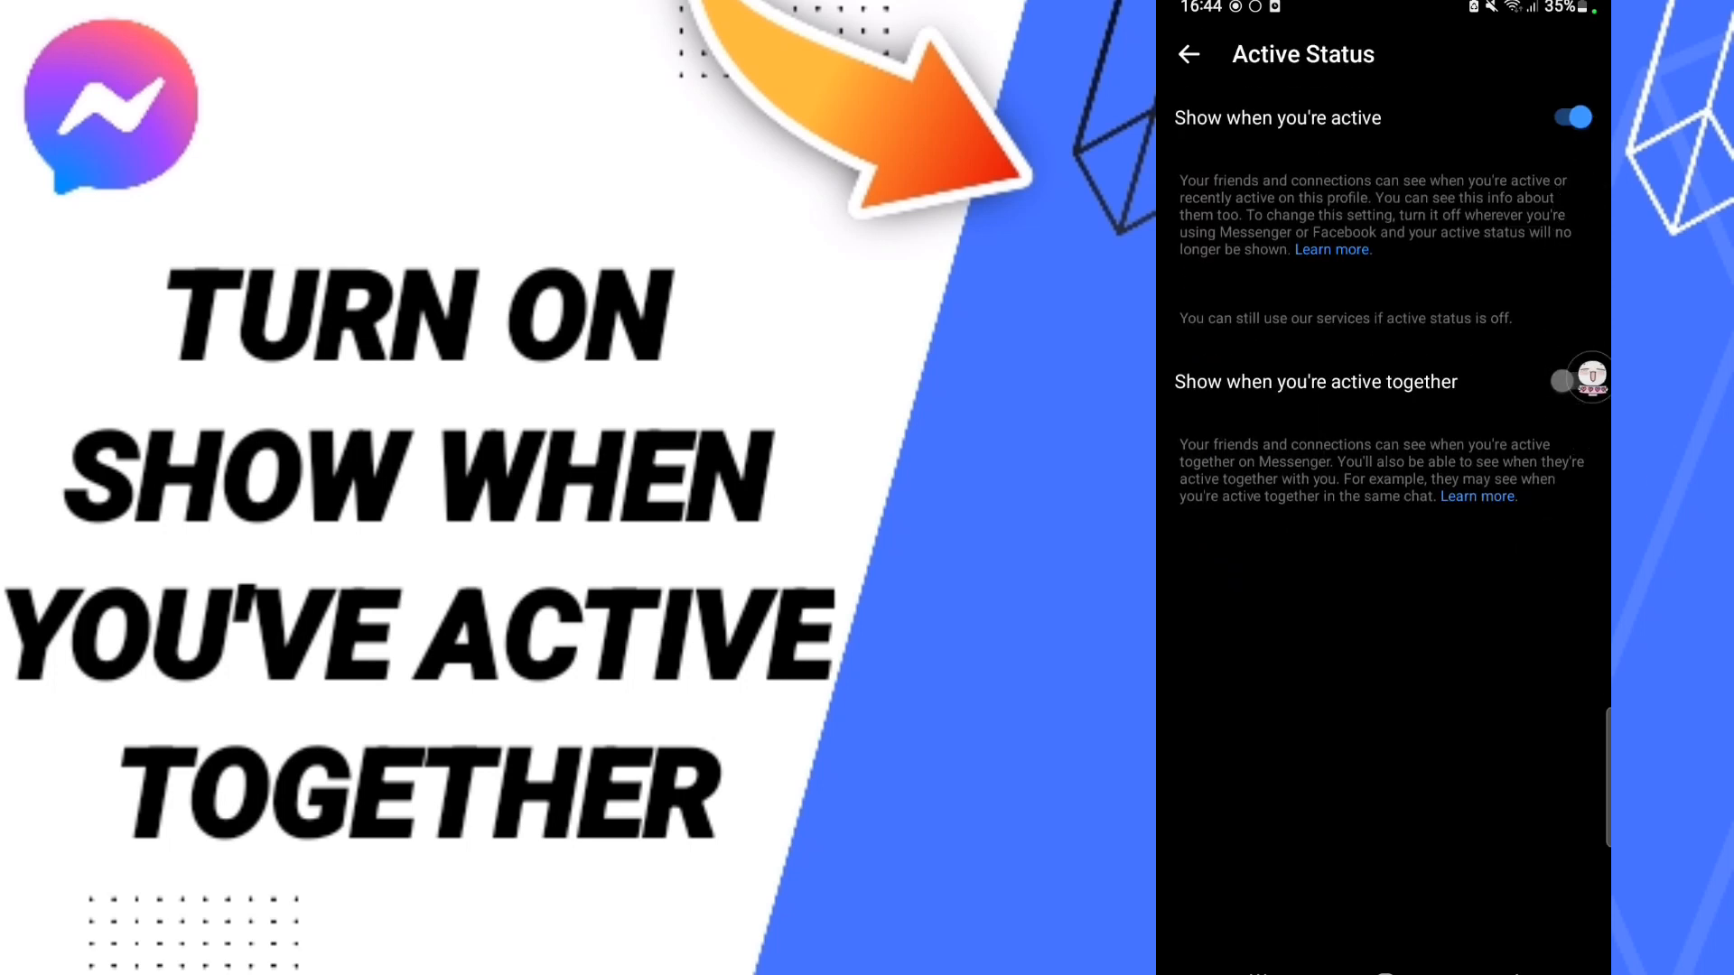
{"action": "left_click", "coordinate": [1570, 380]}
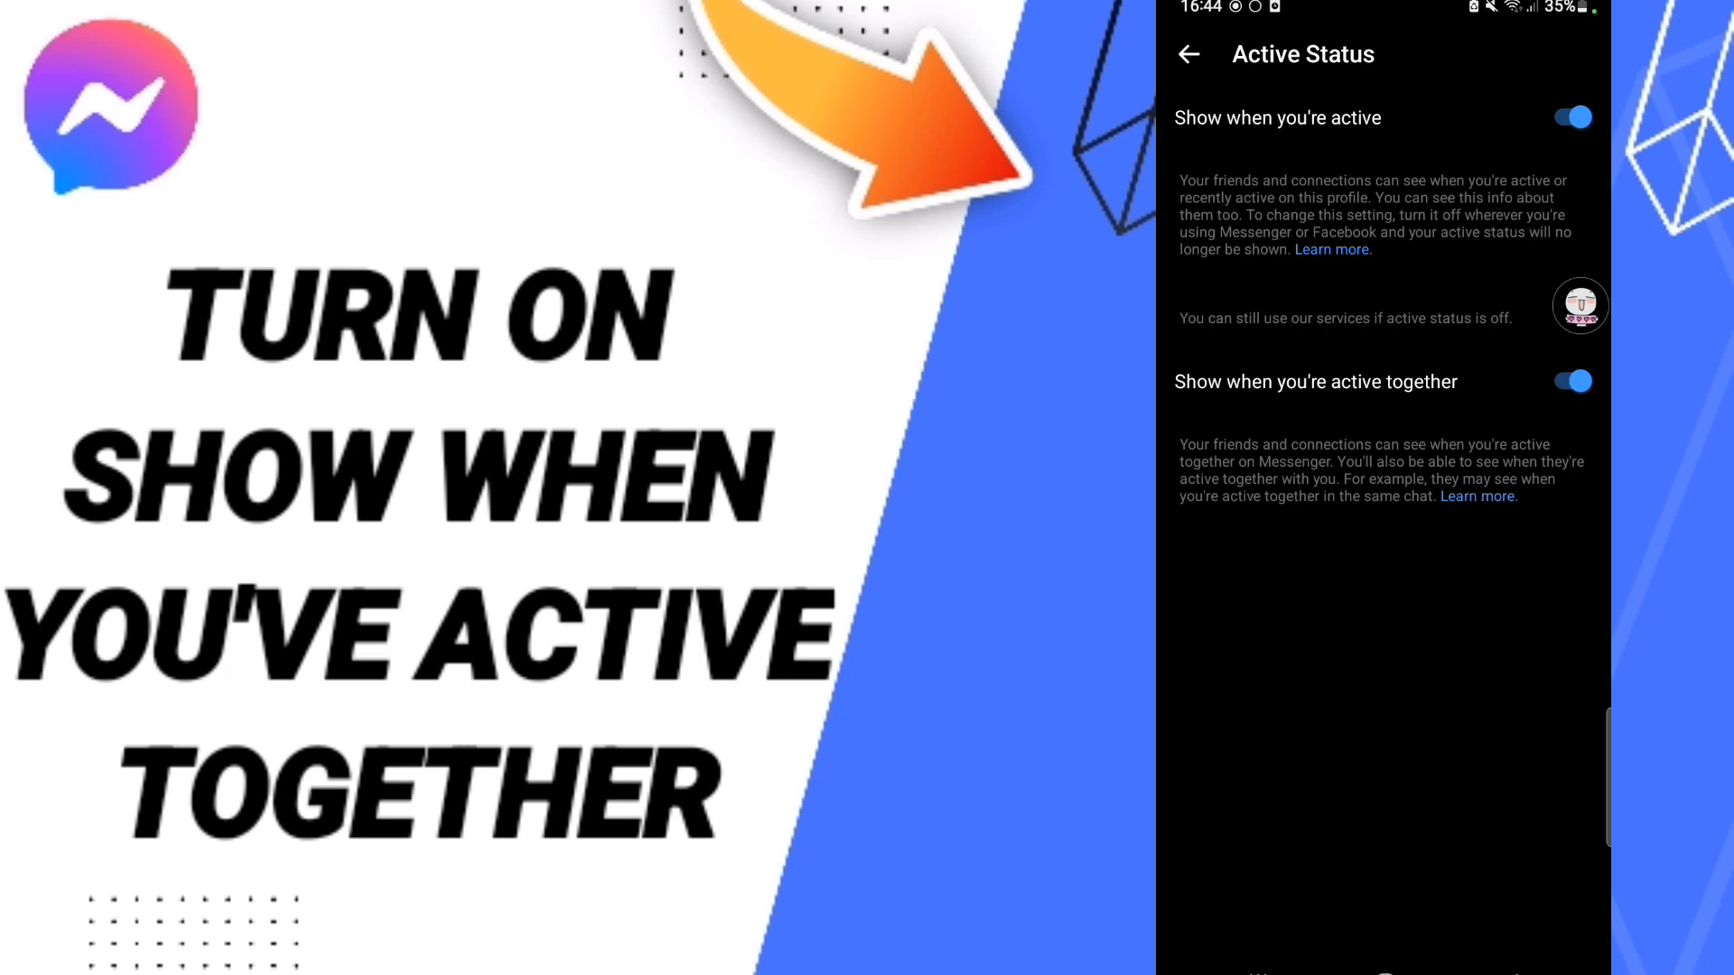